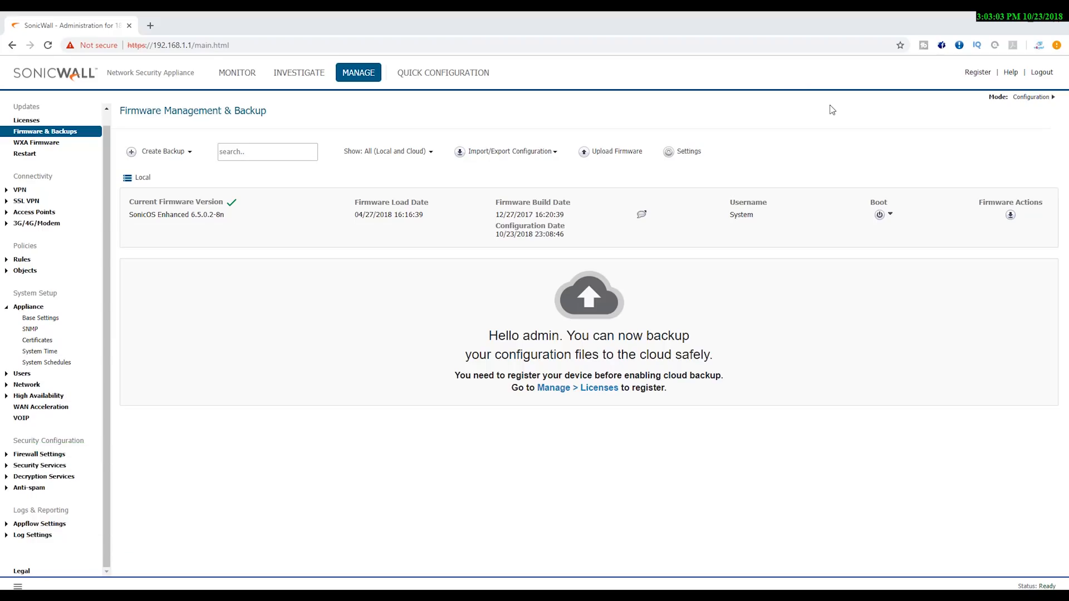
pyautogui.moveTo(643, 109)
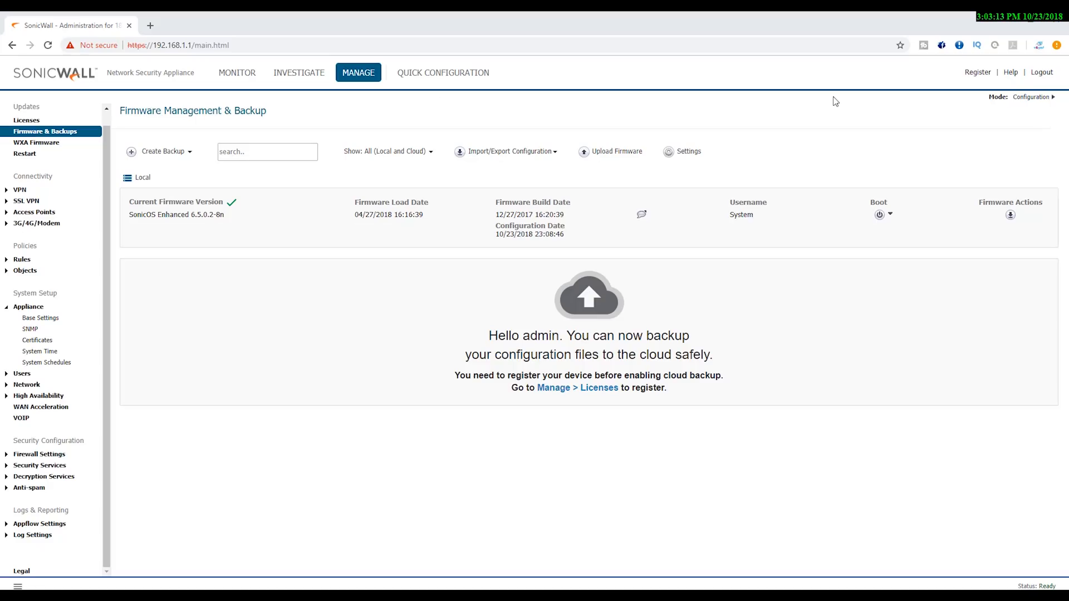
# Log out of the session and log back in as admin with the password.
pyautogui.click(1042, 72)
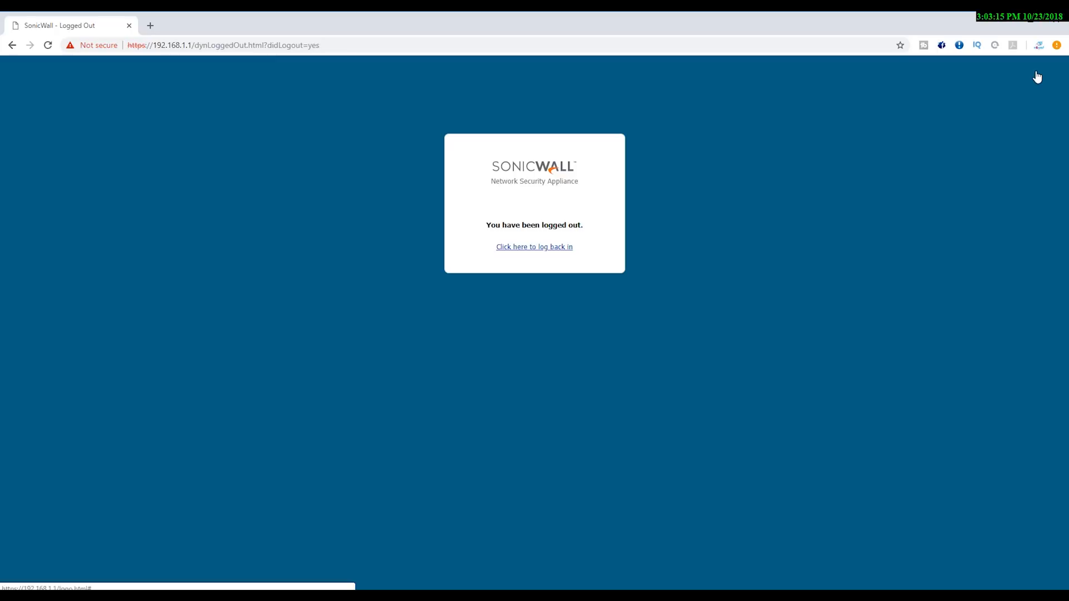
pyautogui.click(534, 247)
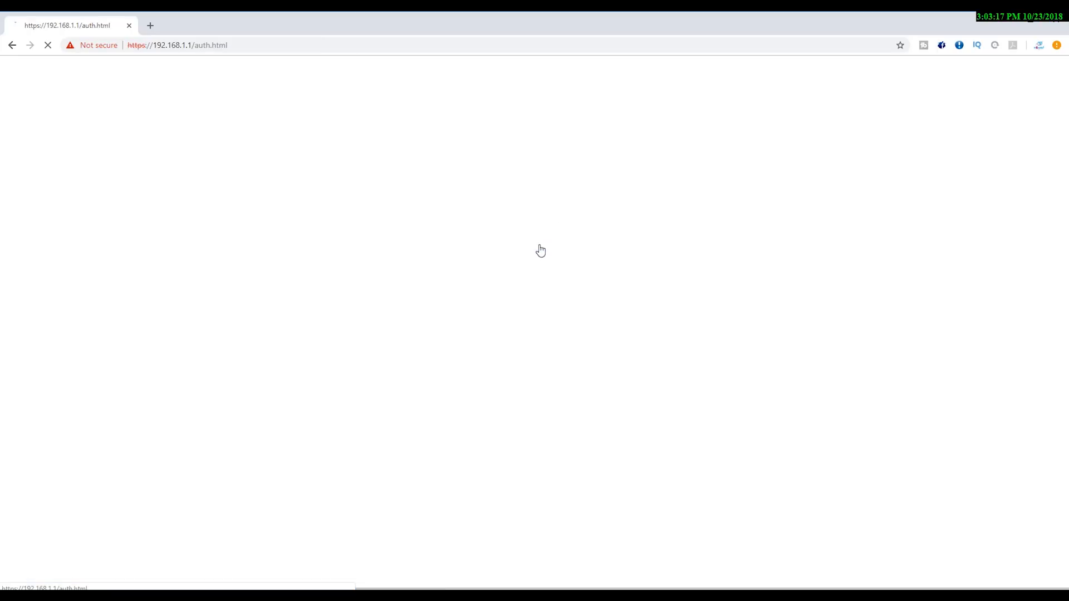
pyautogui.write('admin')
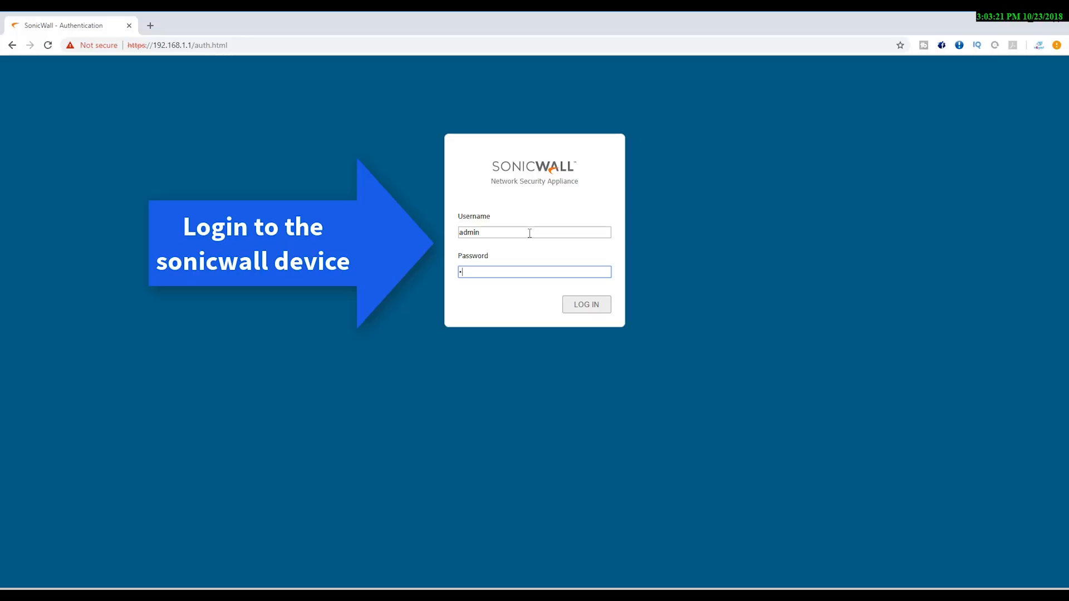
pyautogui.write('password')
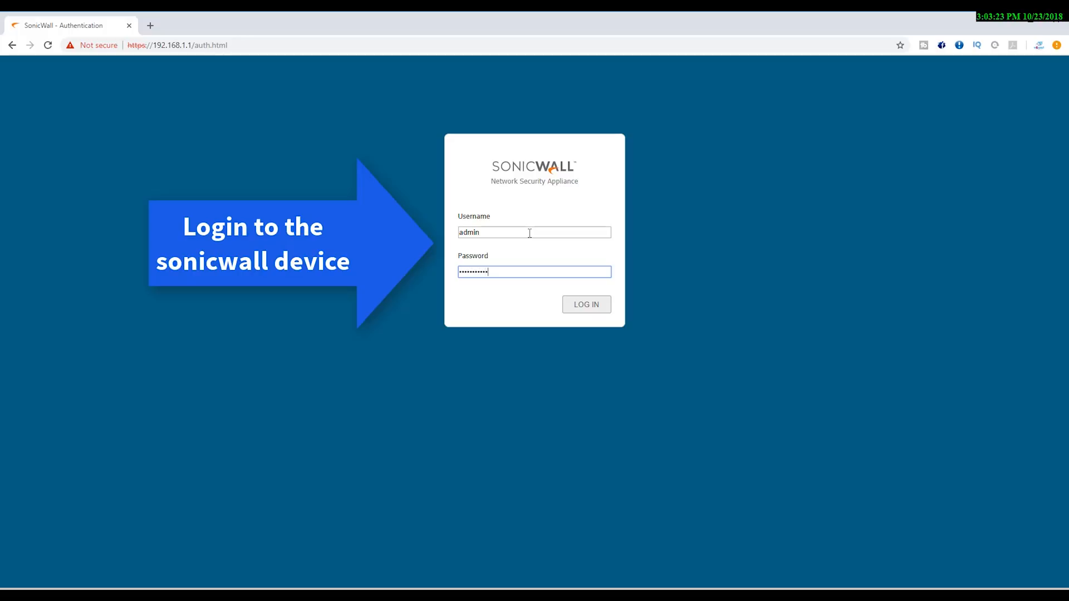
pyautogui.click(586, 304)
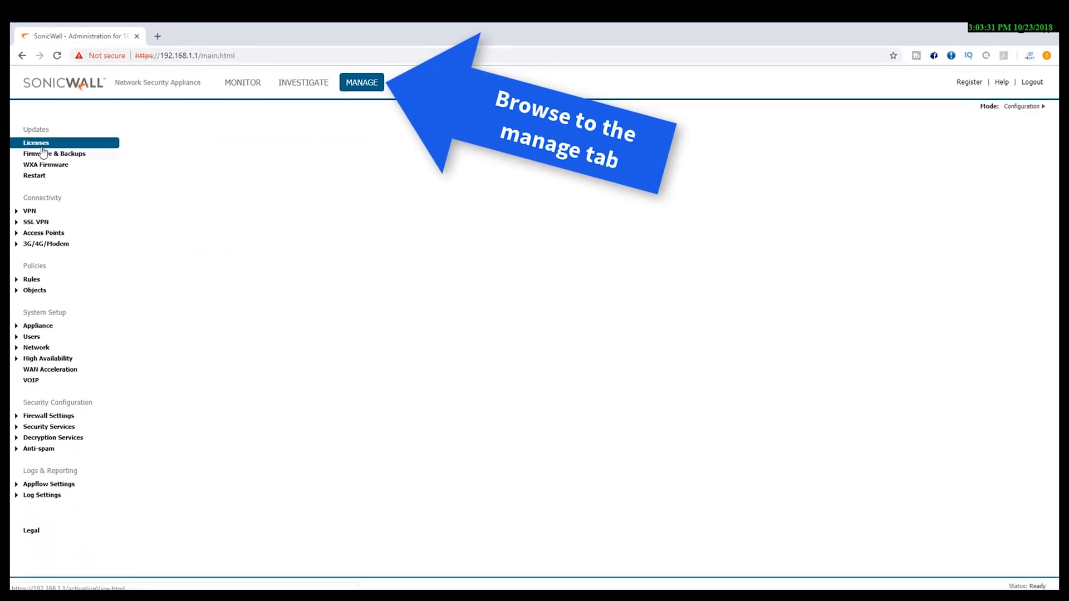
# Show the boot options for the current firmware on the Firmware Management & Backup page.
pyautogui.click(53, 154)
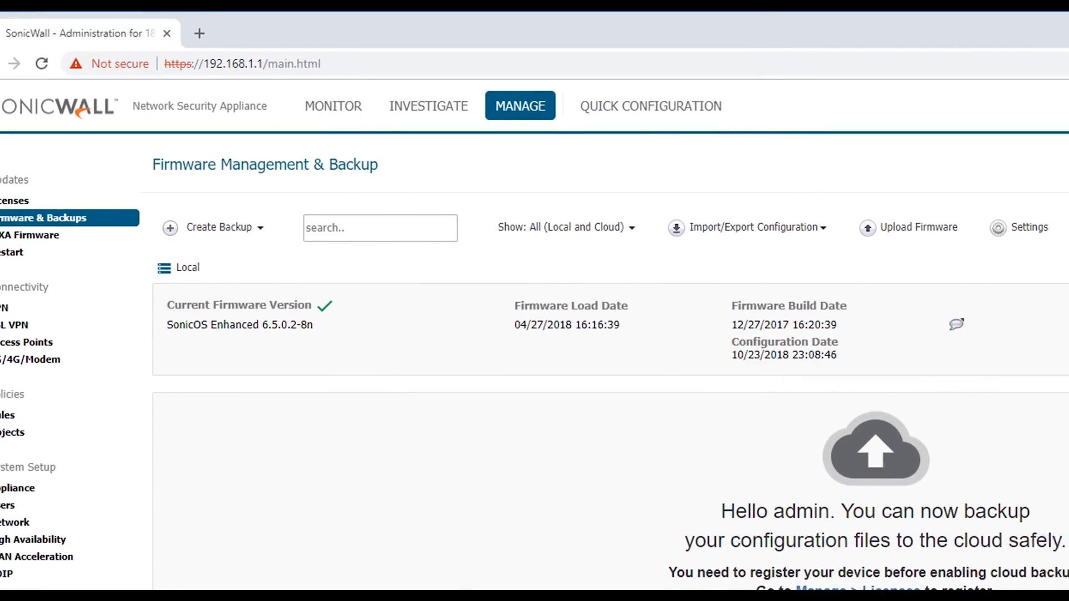
pyautogui.click(776, 325)
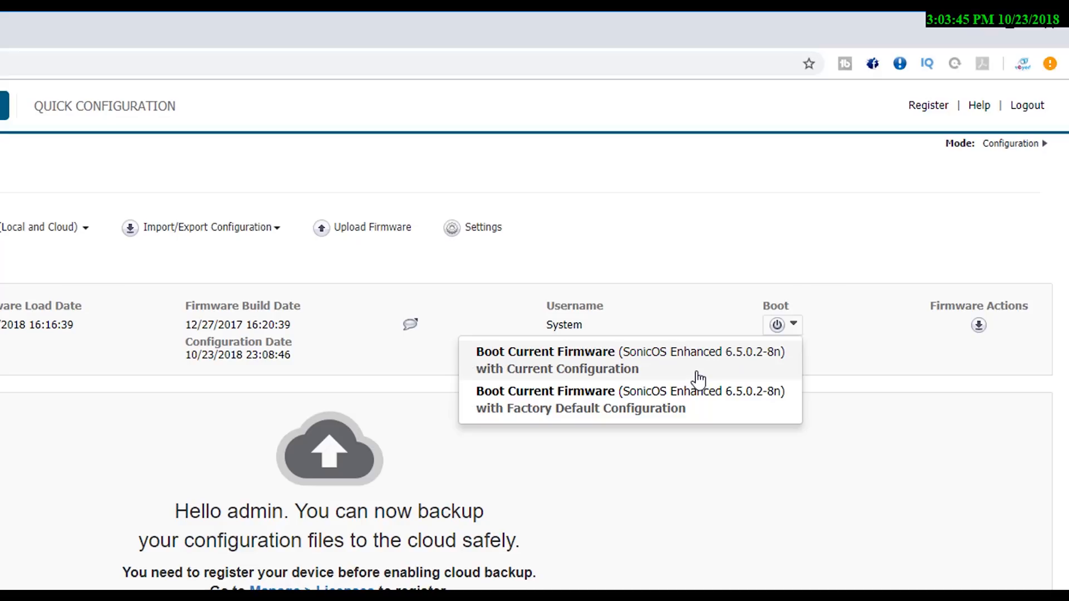
pyautogui.moveTo(695, 412)
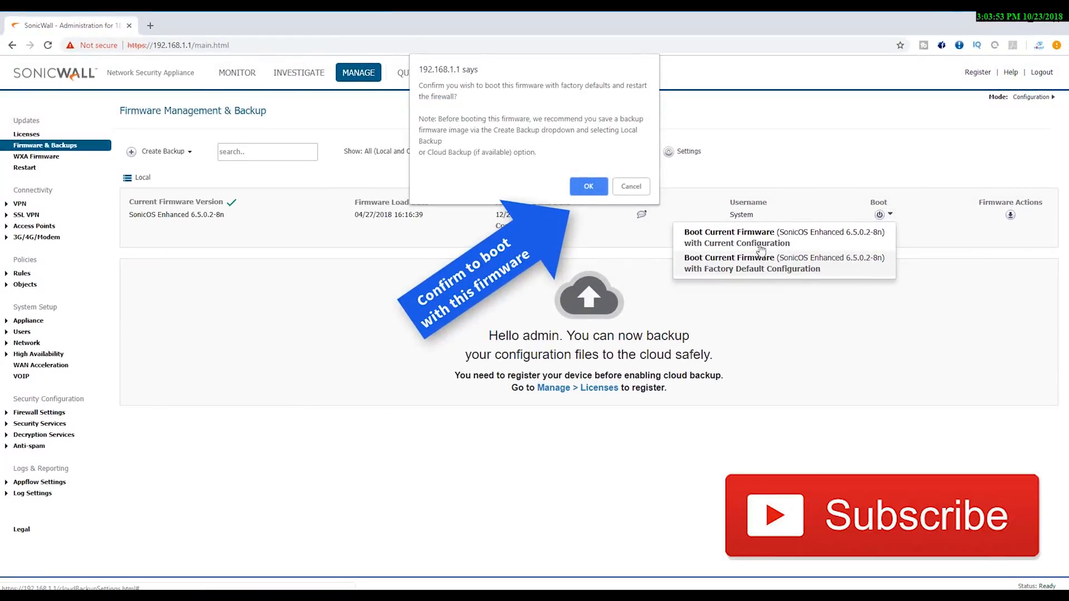
# Confirm the reboot with factory default configuration so the appliance begins restarting.
pyautogui.click(588, 186)
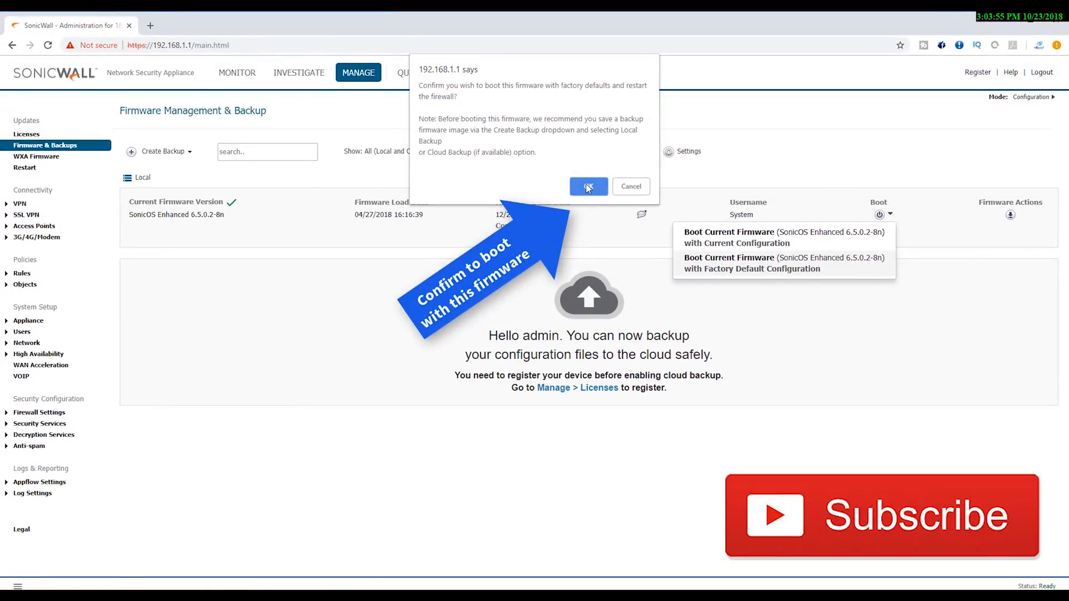
pyautogui.click(588, 186)
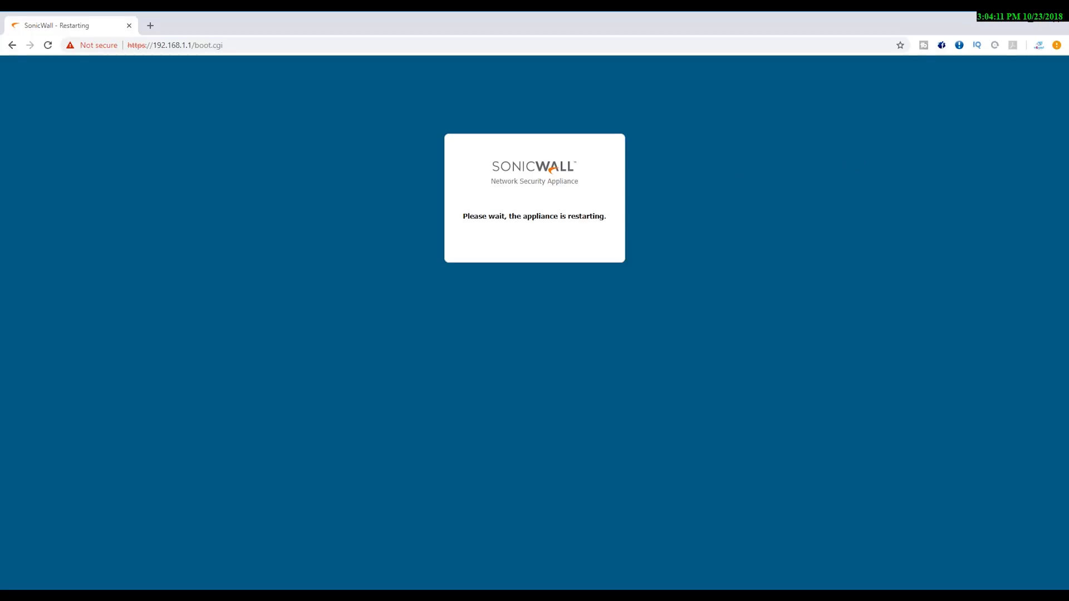
pyautogui.moveTo(715, 74)
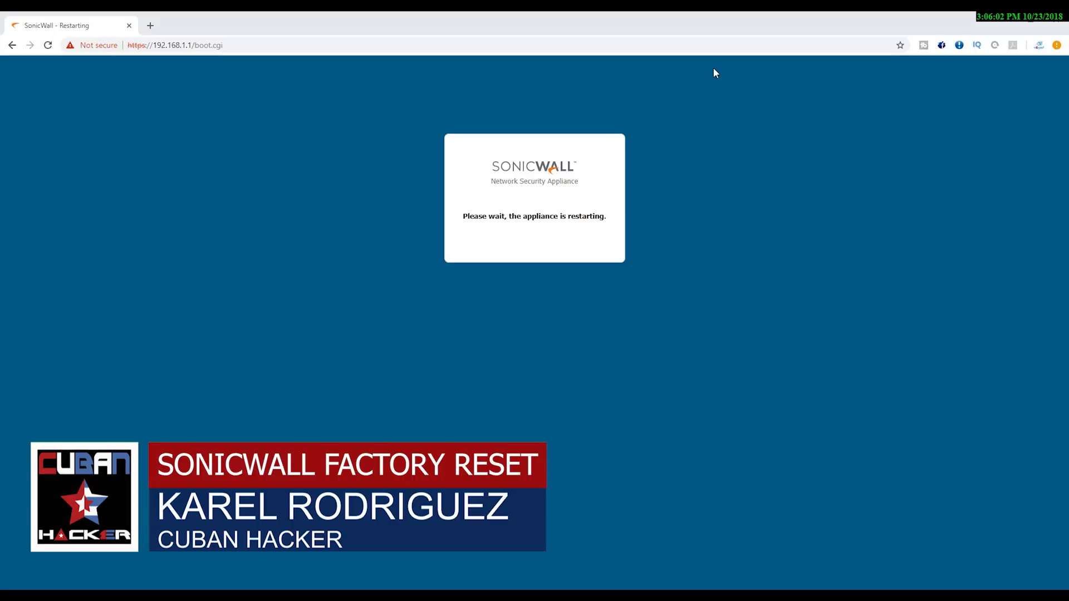
pyautogui.moveTo(700, 67)
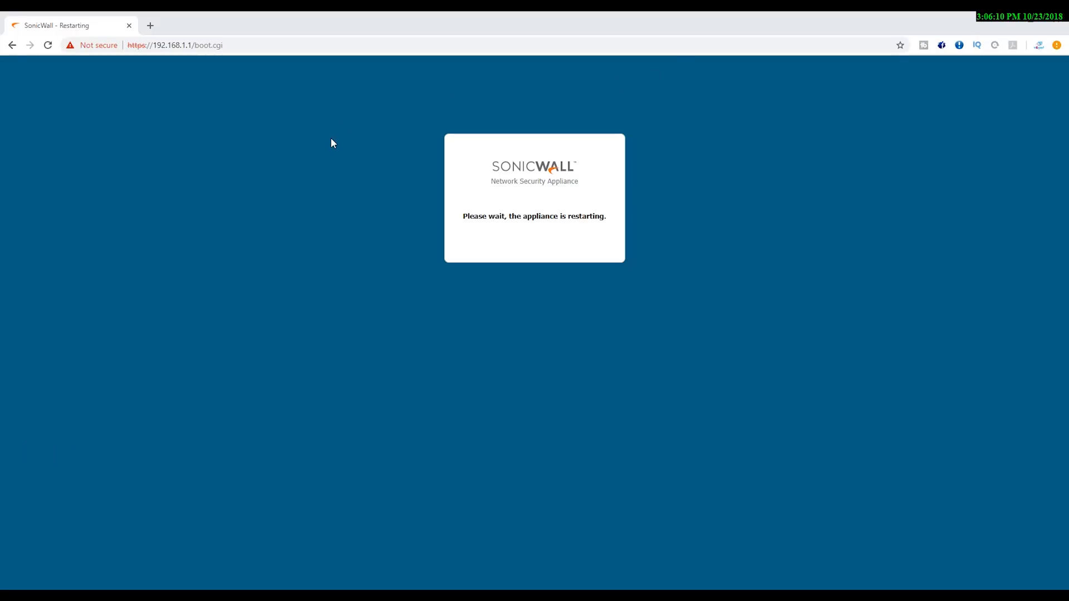
pyautogui.moveTo(172, 92)
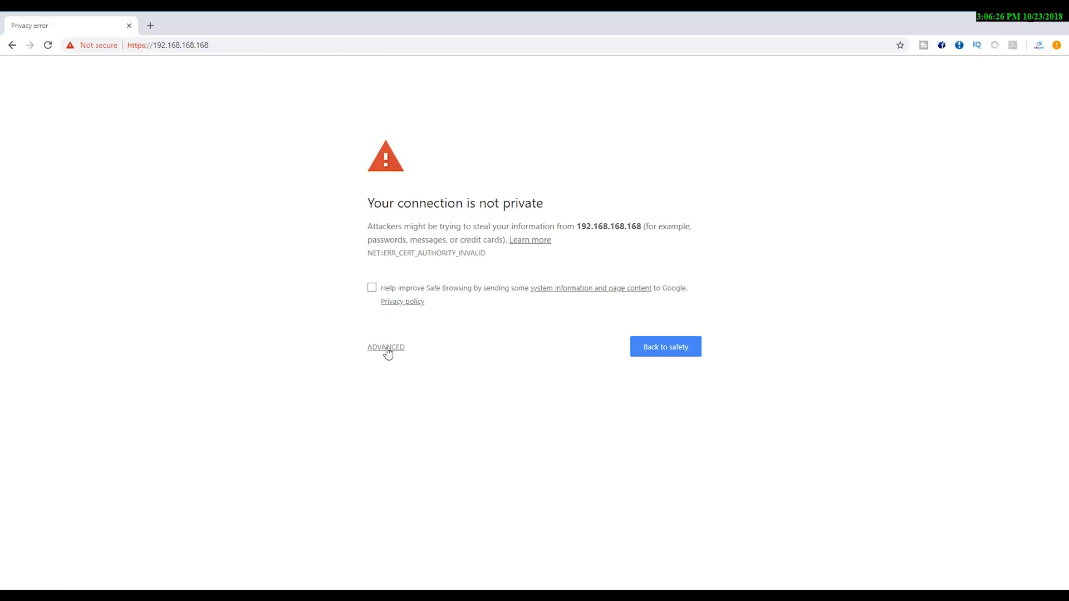
# Bypass Chrome's certificate warning and proceed to 192.168.168.168 to reach the setup launch page.
pyautogui.click(386, 348)
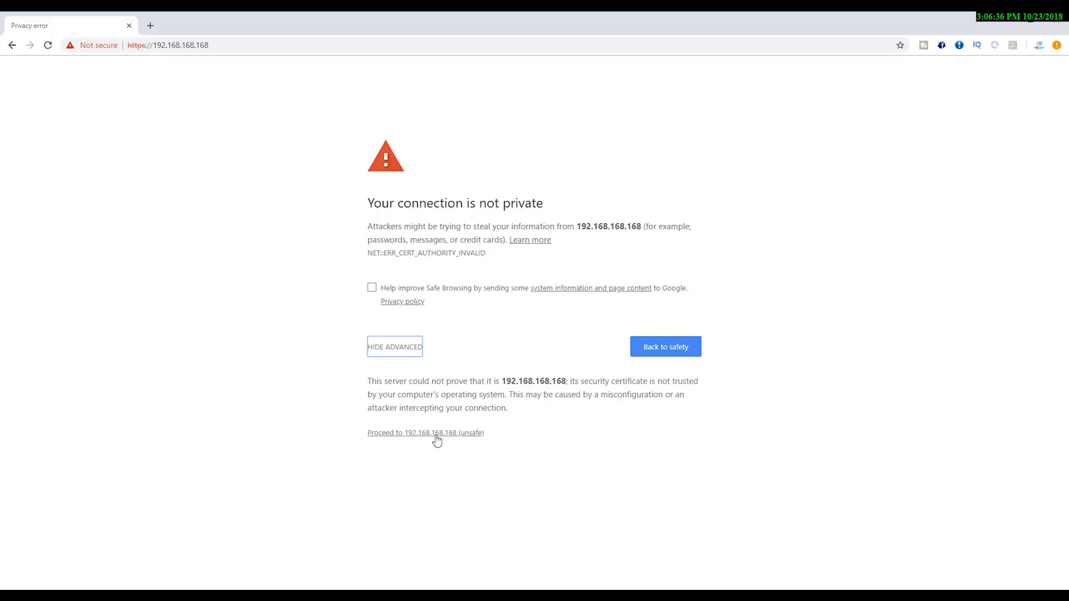
pyautogui.click(425, 433)
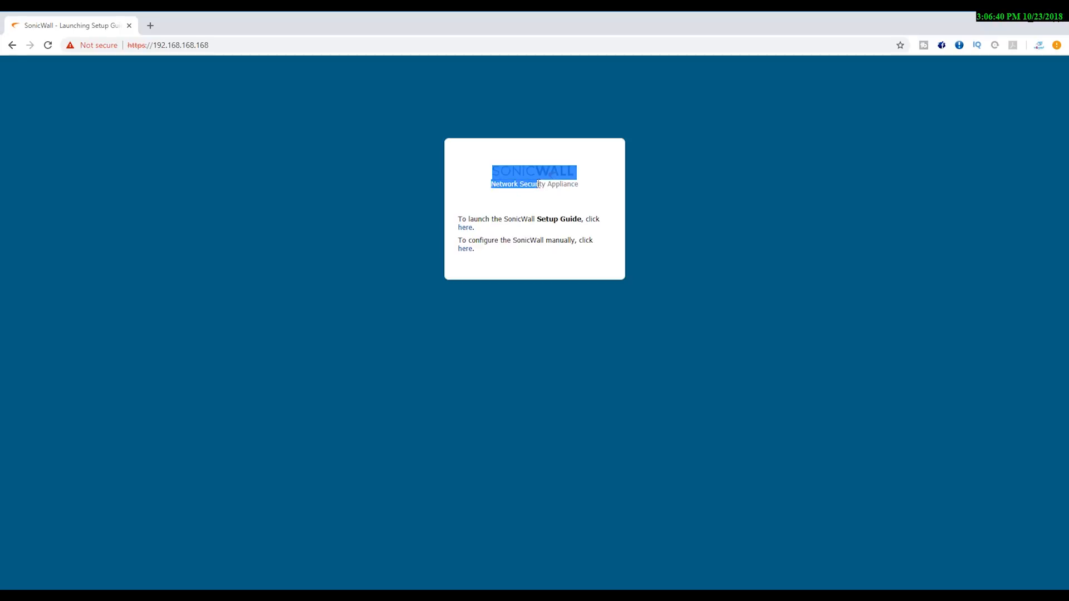
pyautogui.click(479, 189)
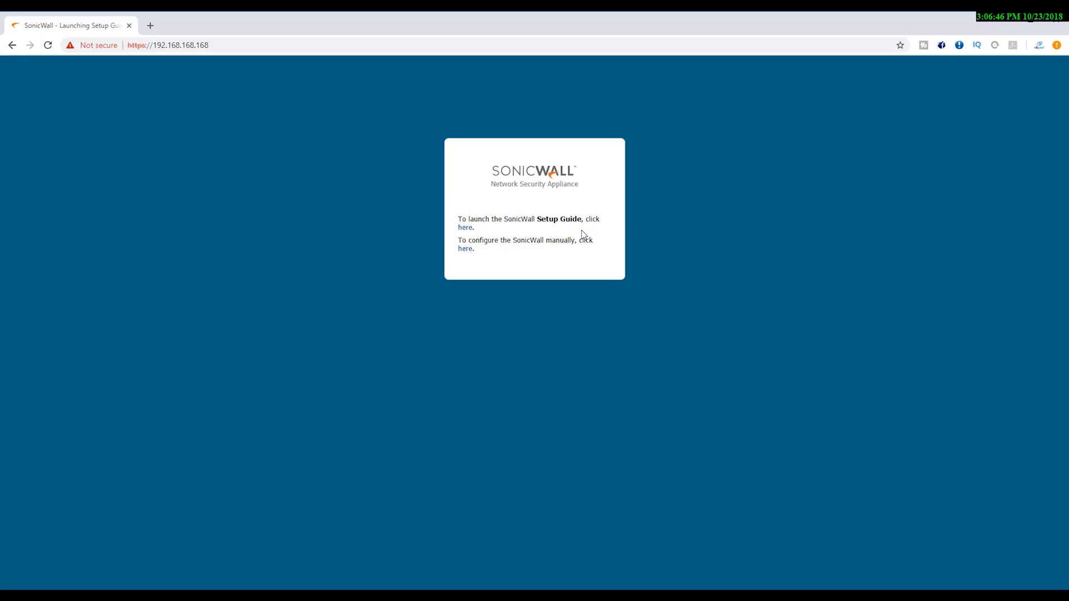
pyautogui.moveTo(460, 240)
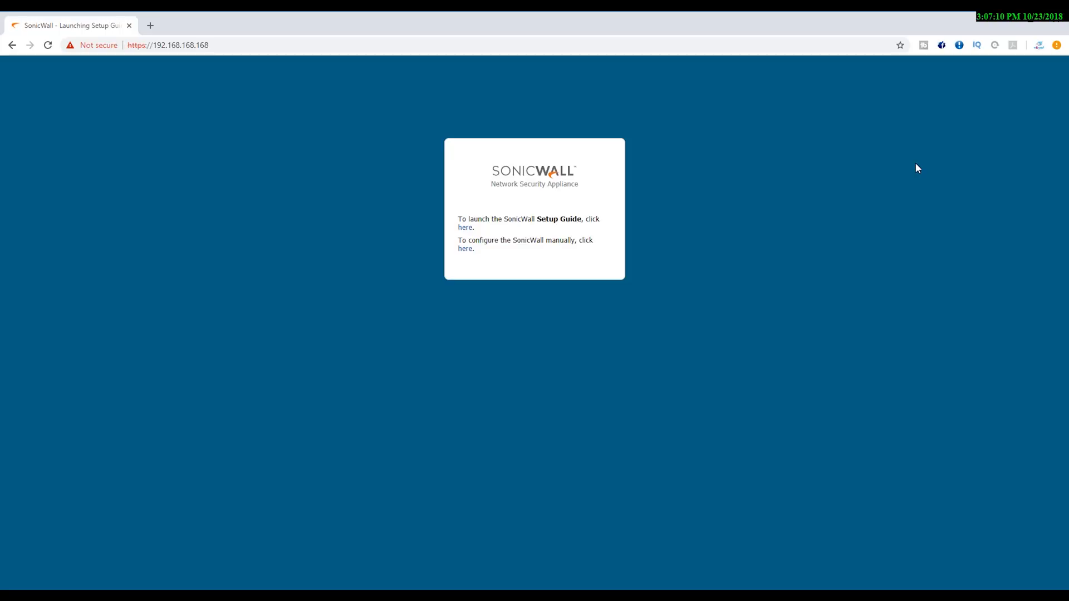
pyautogui.moveTo(888, 162)
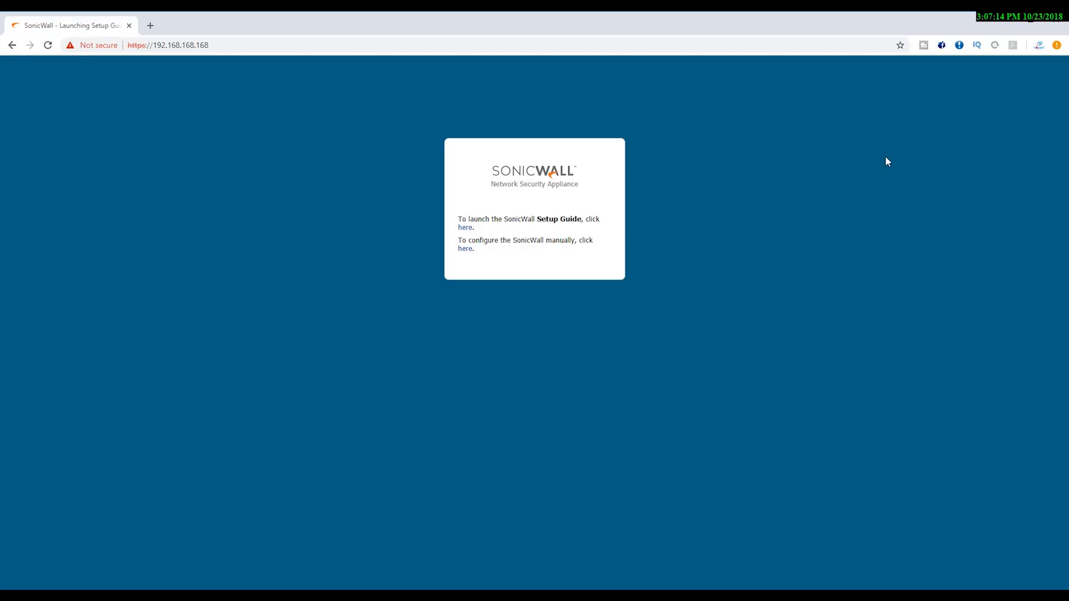
pyautogui.moveTo(820, 152)
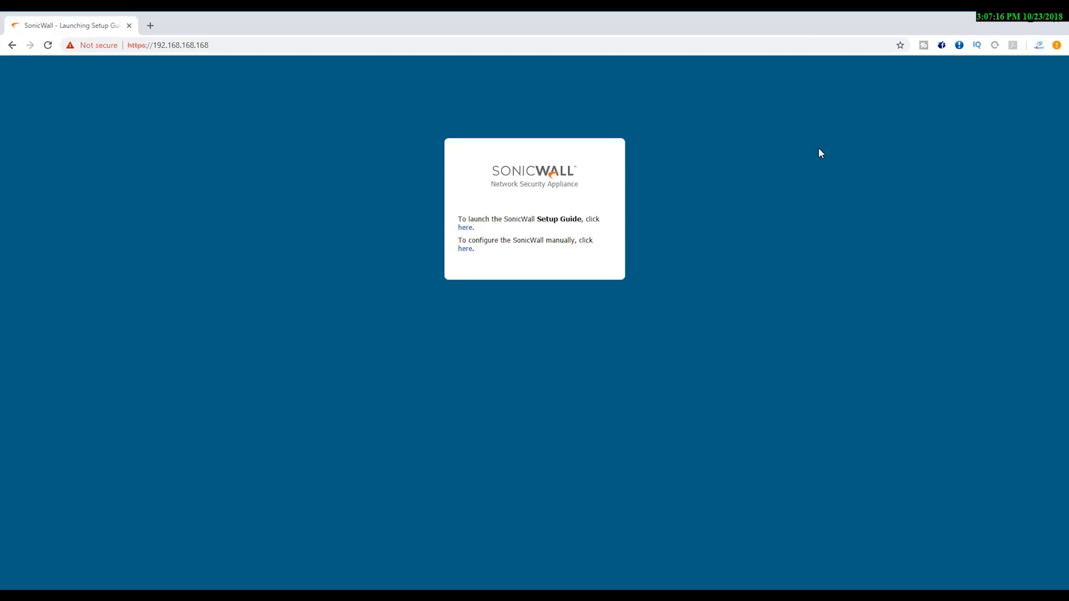